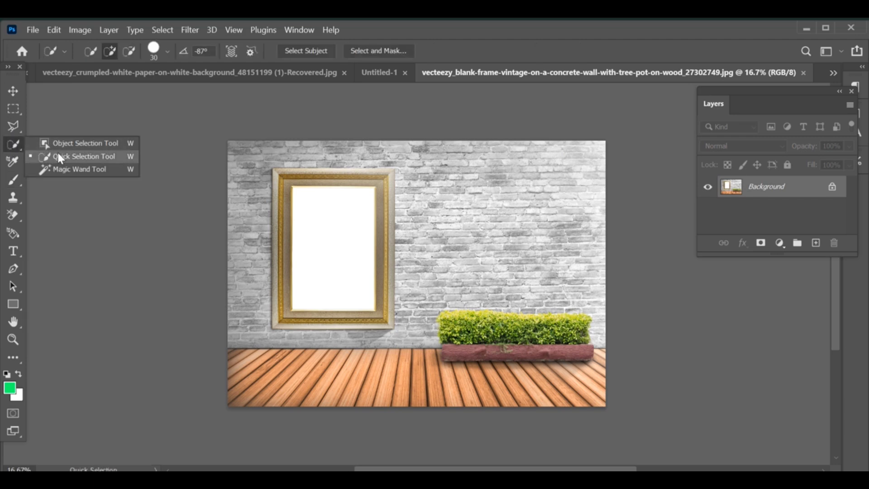
Switch to the Quick Selection Tool to select the frame's white interior.
{"action": "left_click", "coordinate": [84, 156]}
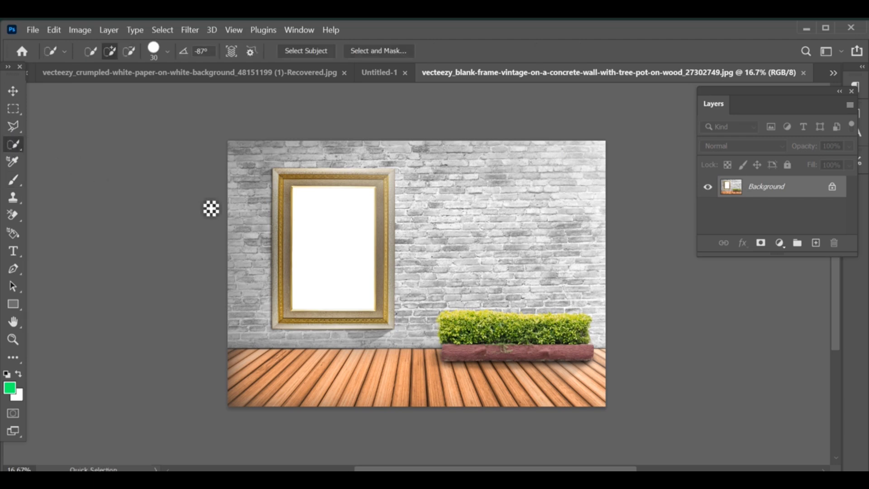
{"action": "mouse_move", "coordinate": [311, 203]}
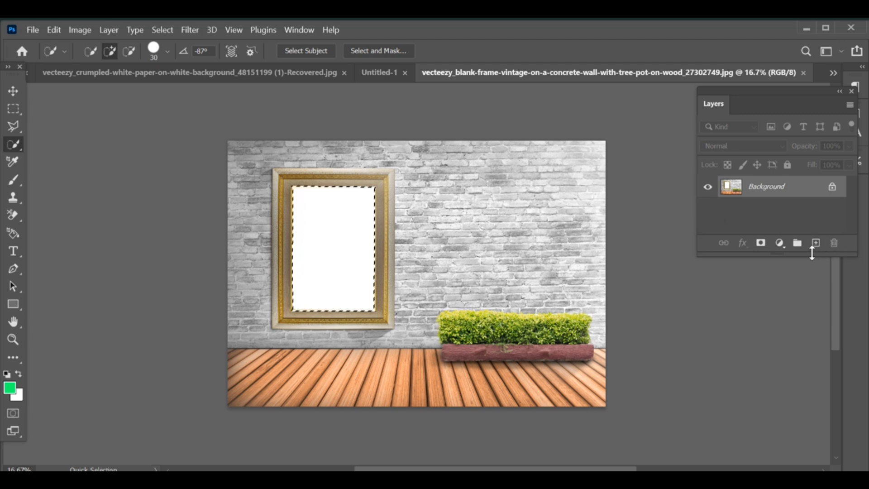
Add a new empty layer and mask it to the frame opening selection.
{"action": "left_click", "coordinate": [816, 243]}
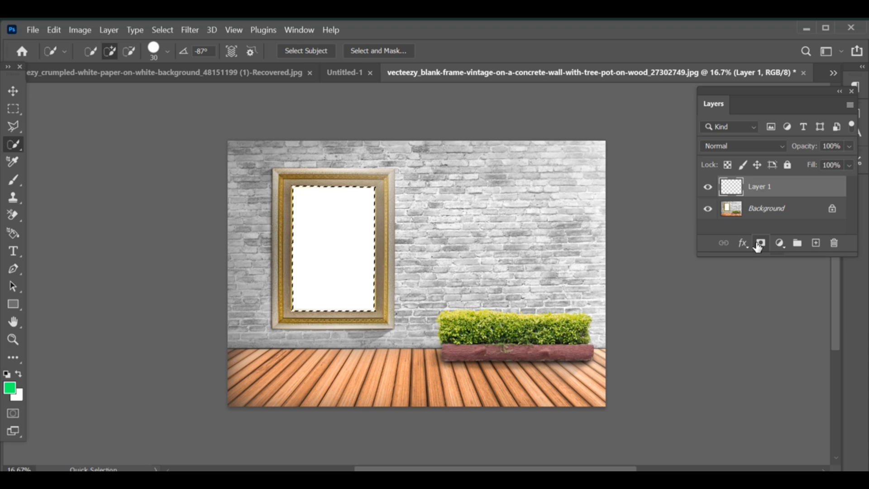
{"action": "left_click", "coordinate": [760, 243]}
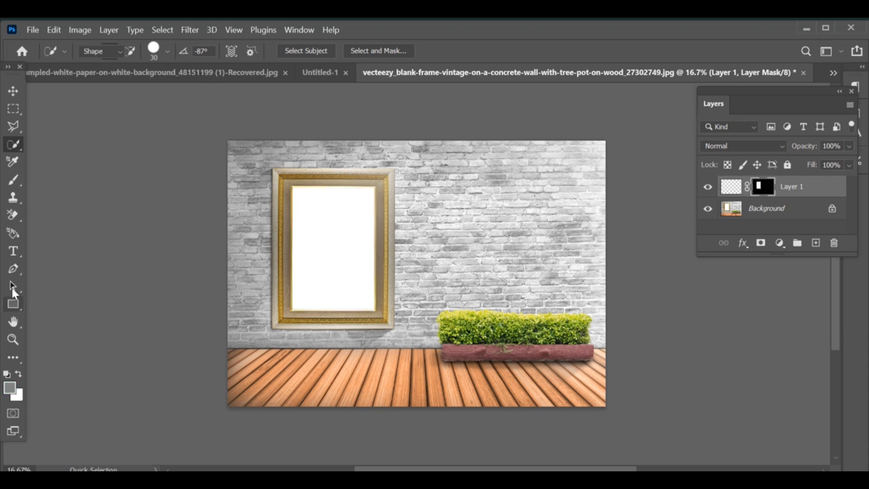
Draw a rectangle over the frame opening and begin Free Transform (Ctrl+T).
{"action": "left_click", "coordinate": [13, 304]}
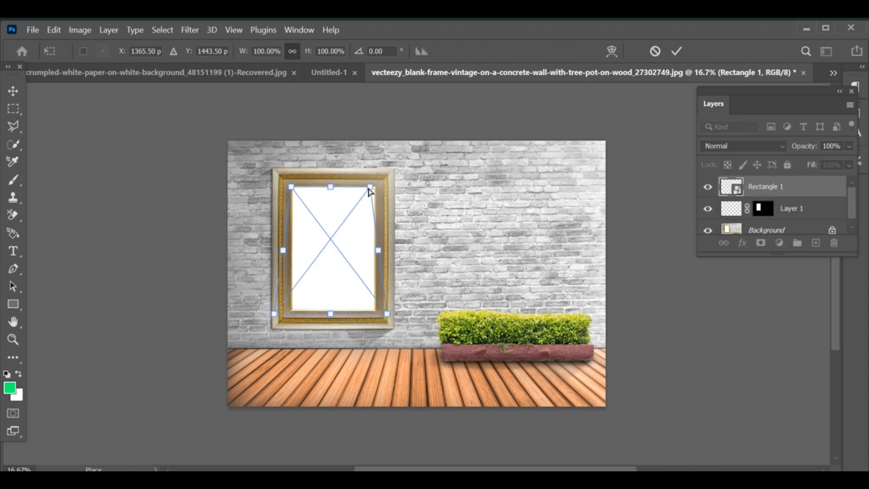
{"action": "key", "text": "ctrl+t"}
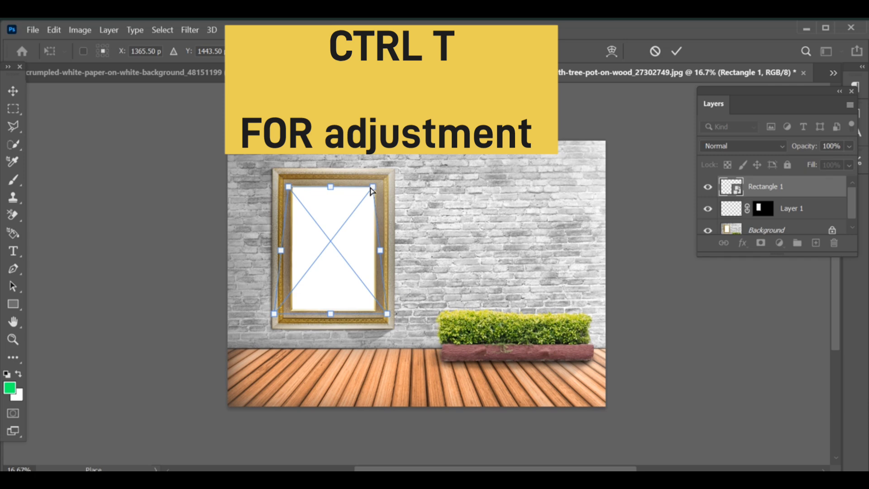
Distort the rectangle's top-right, bottom-left and bottom-right corners onto the frame opening's corners.
{"action": "left_click_drag", "start_coordinate": [374, 191], "coordinate": [288, 252]}
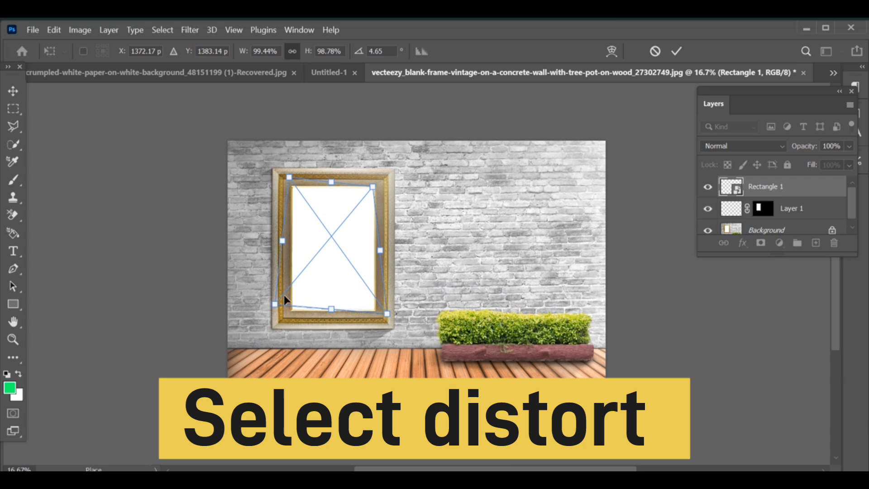
{"action": "left_click_drag", "start_coordinate": [282, 299], "coordinate": [292, 310]}
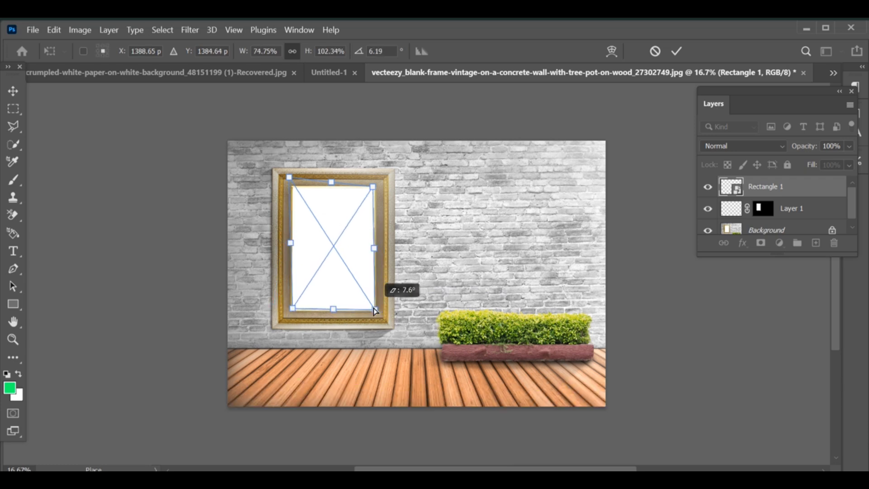
{"action": "left_click_drag", "start_coordinate": [374, 311], "coordinate": [297, 190]}
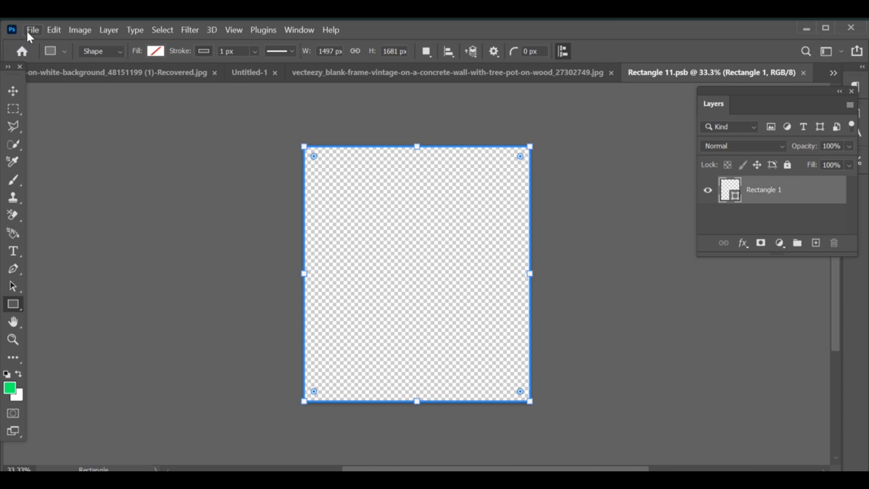
Place the goat photo into the smart object and enlarge it to cover the canvas.
{"action": "left_click", "coordinate": [32, 30]}
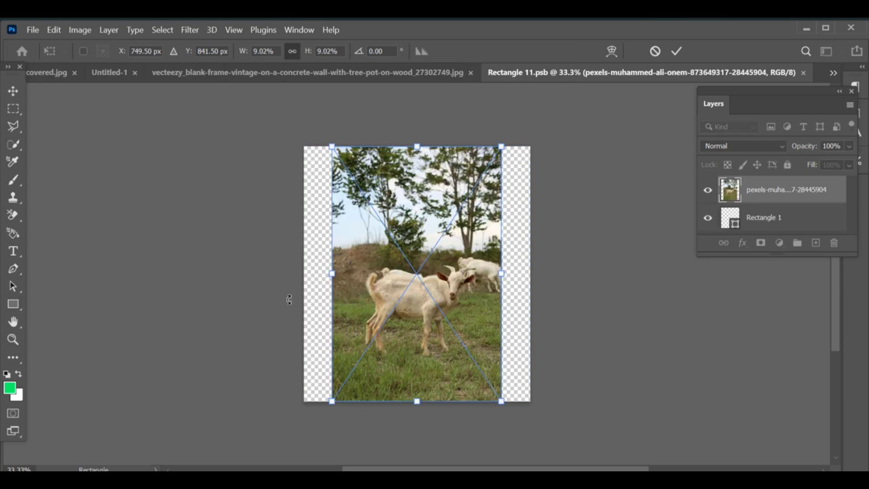
{"action": "left_click_drag", "start_coordinate": [333, 274], "coordinate": [328, 273]}
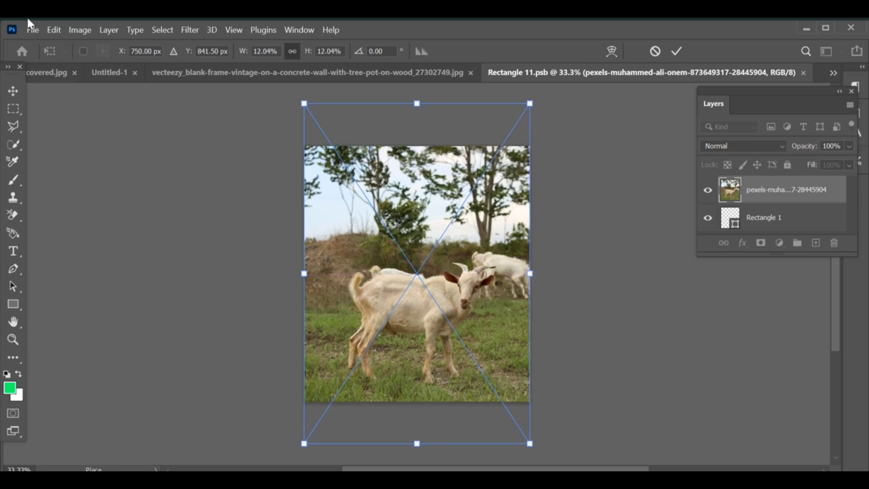
Save the smart object contents, confirming Place in the 'Place the file before saving?' dialog.
{"action": "left_click", "coordinate": [32, 29]}
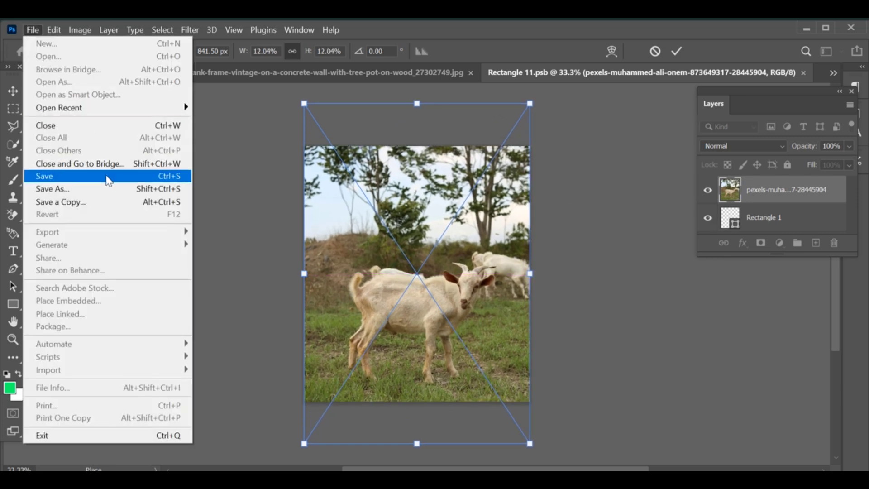
{"action": "left_click", "coordinate": [44, 176]}
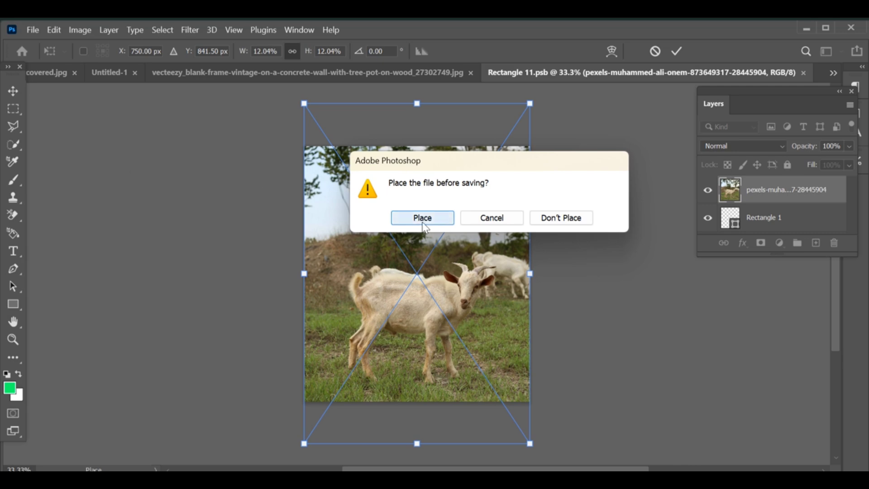
{"action": "left_click", "coordinate": [422, 217]}
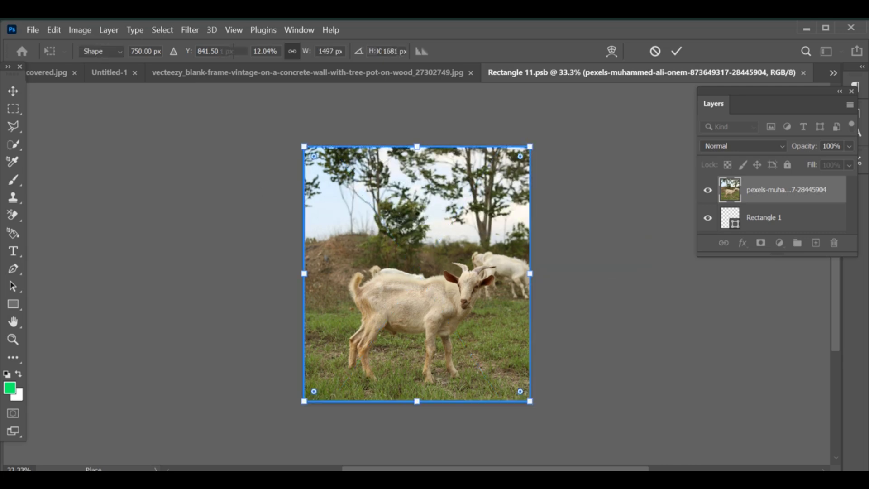